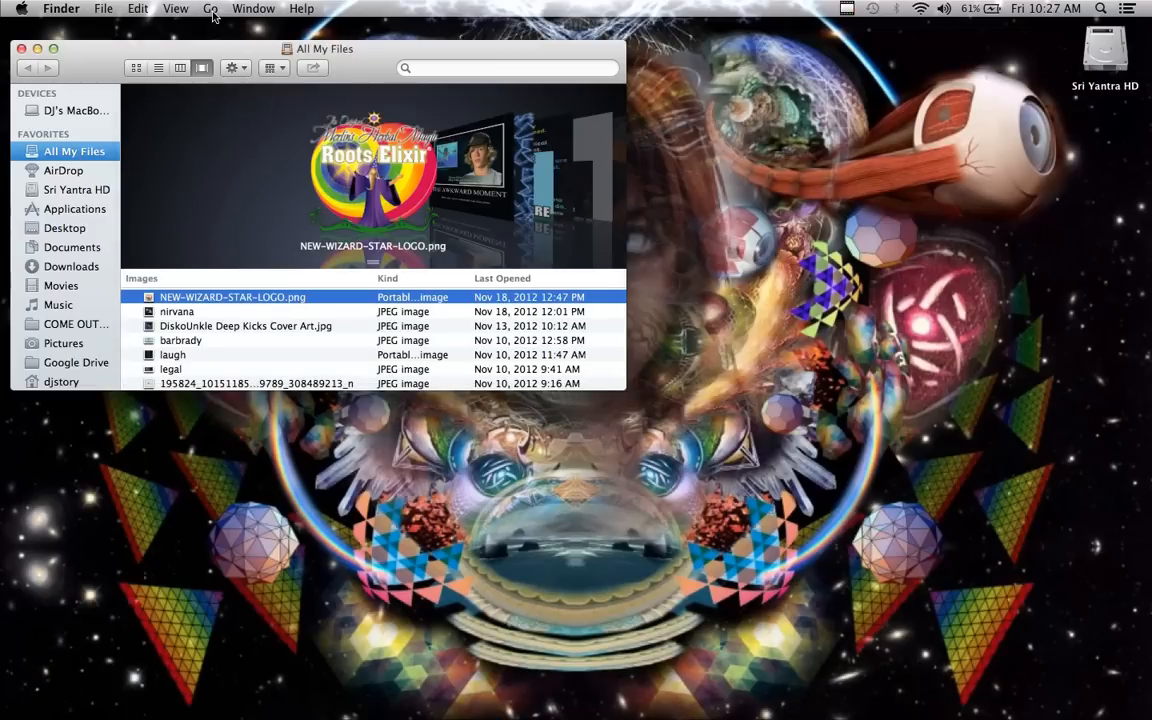
# Open the user's hidden Library folder from the Go menu.
pyautogui.click(208, 8)
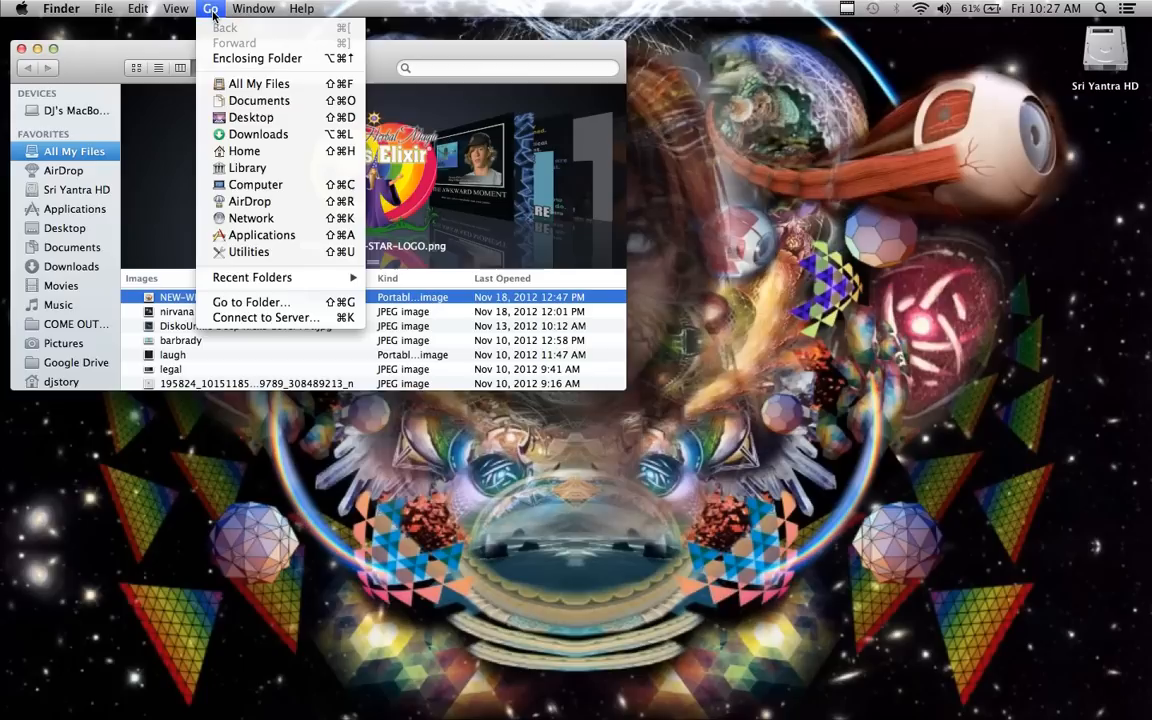
pyautogui.moveTo(256, 168)
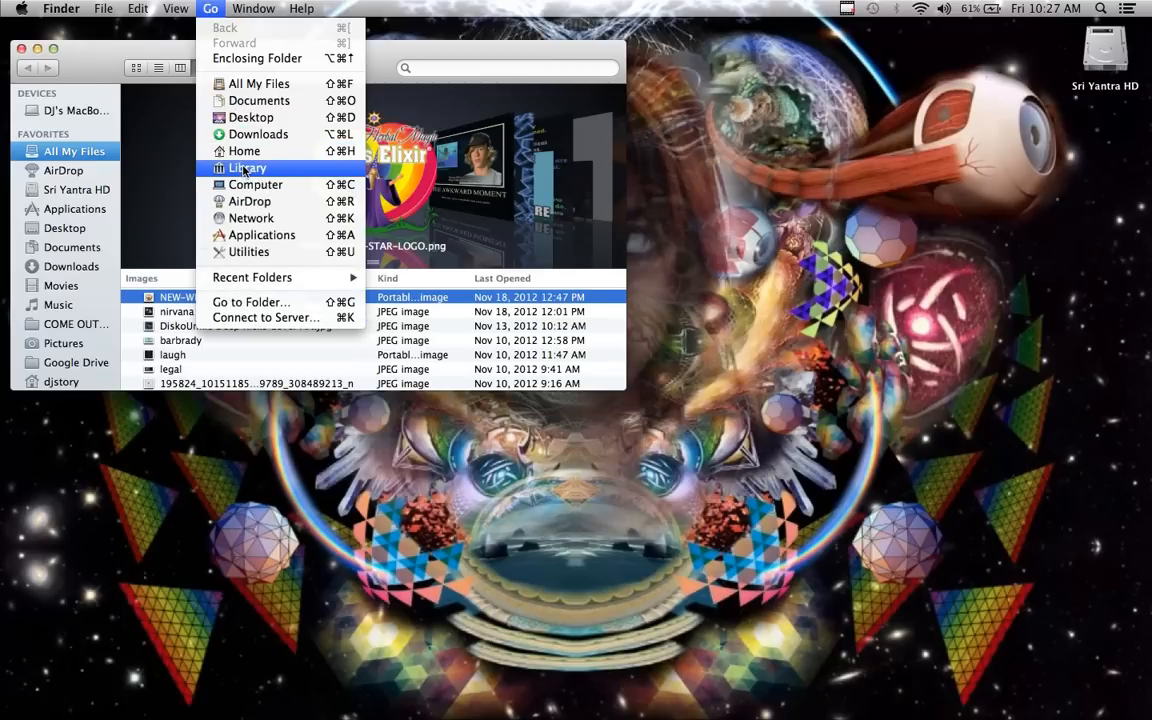
pyautogui.click(246, 168)
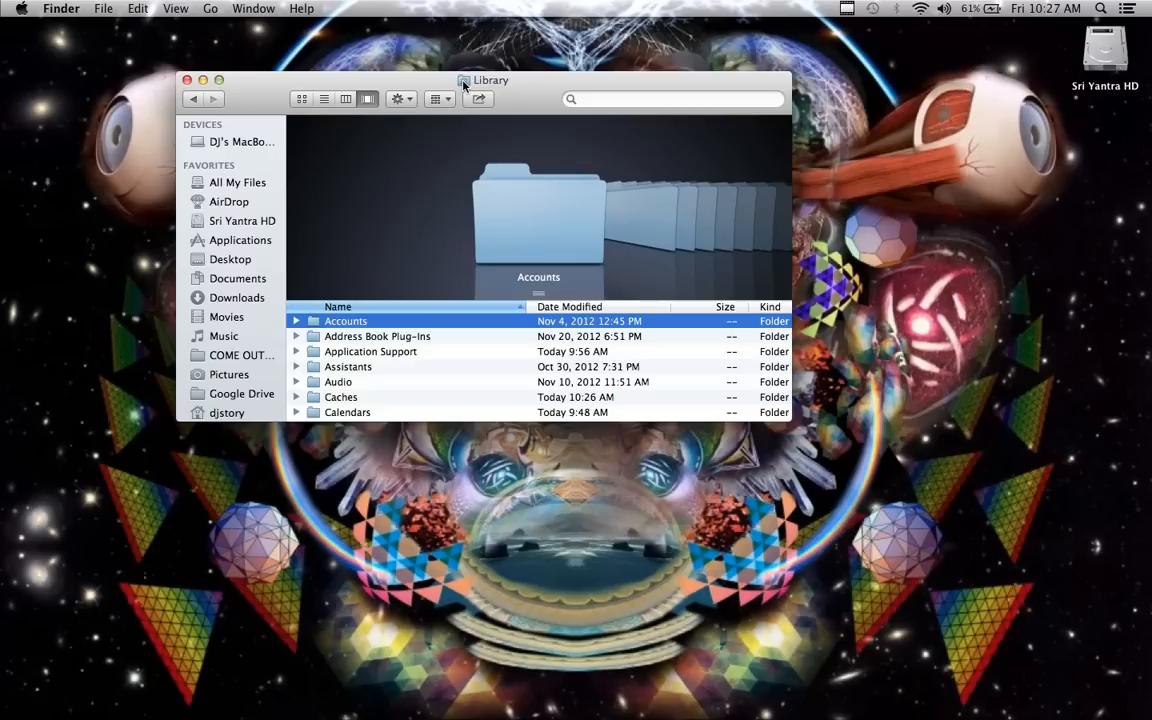
pyautogui.moveTo(284, 174)
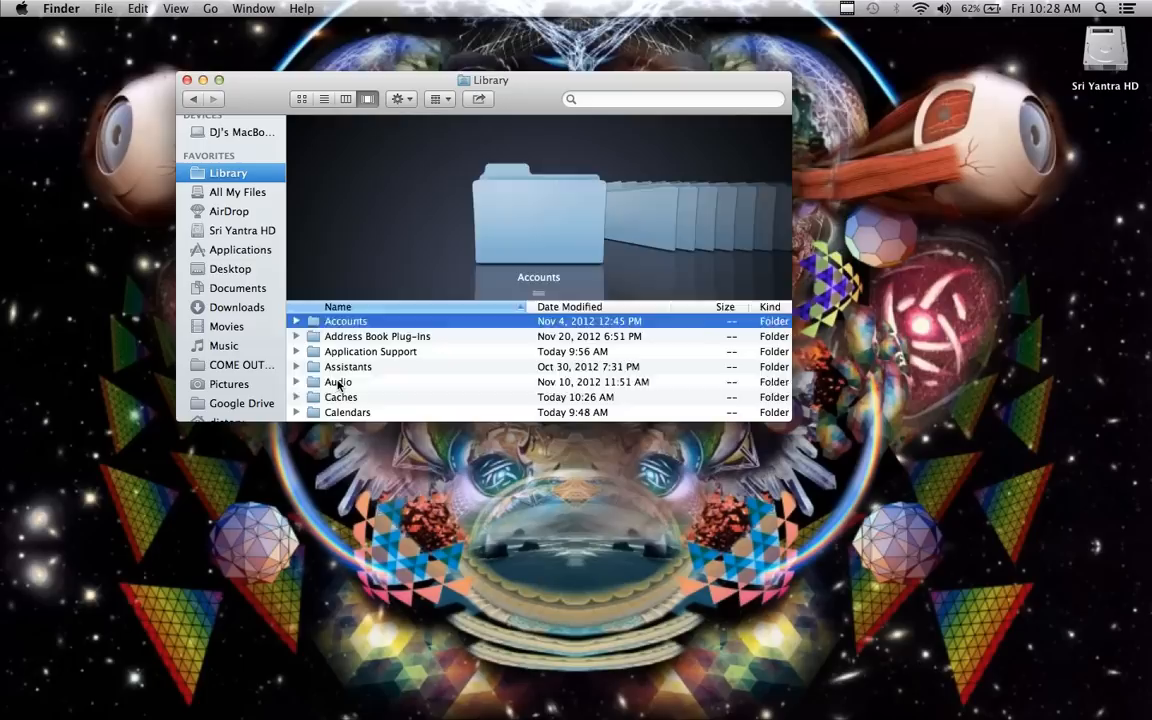
pyautogui.click(338, 382)
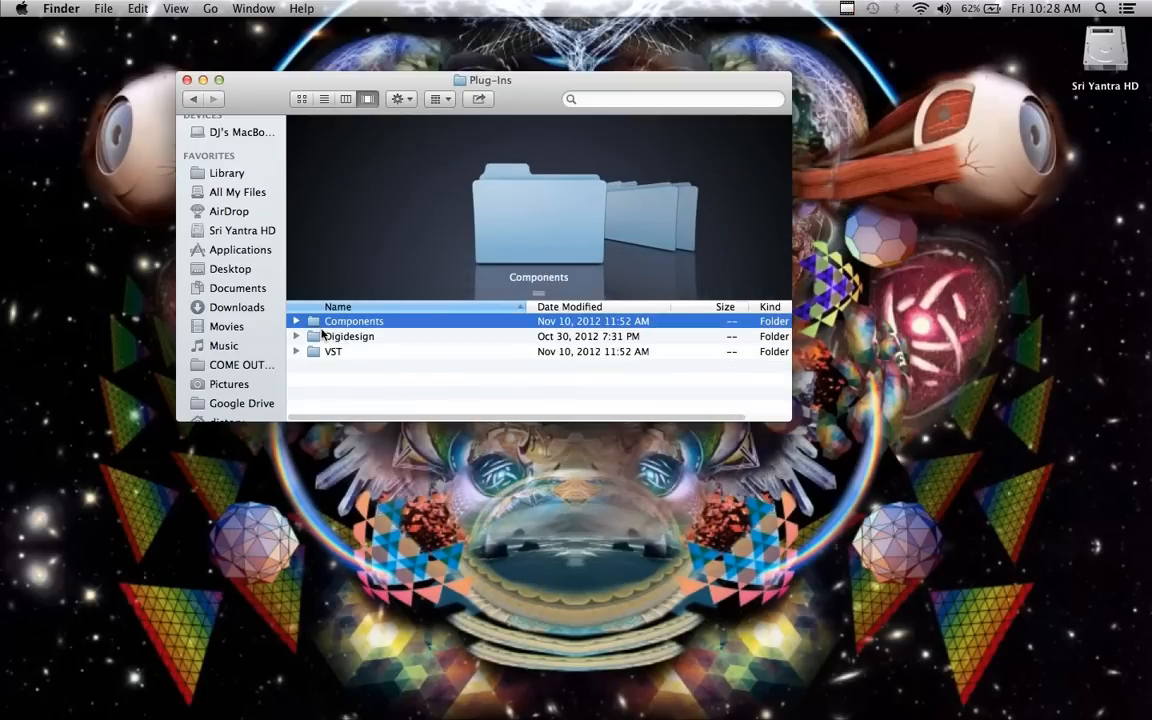
pyautogui.moveTo(354, 366)
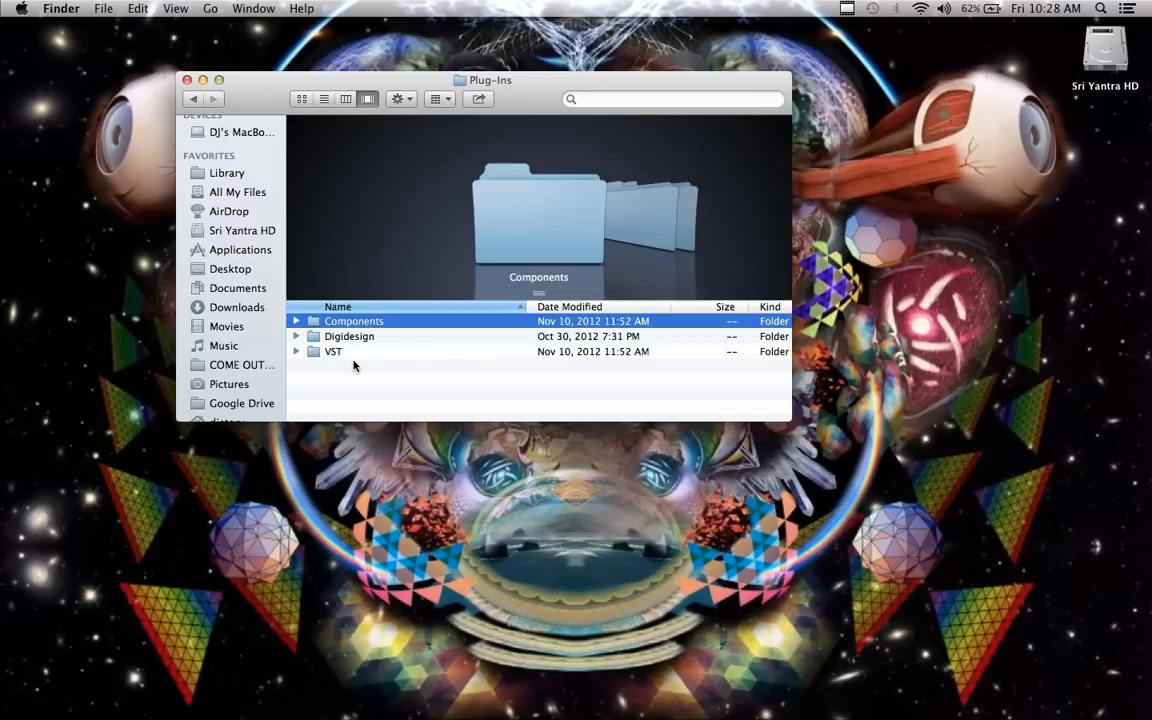
pyautogui.click(192, 100)
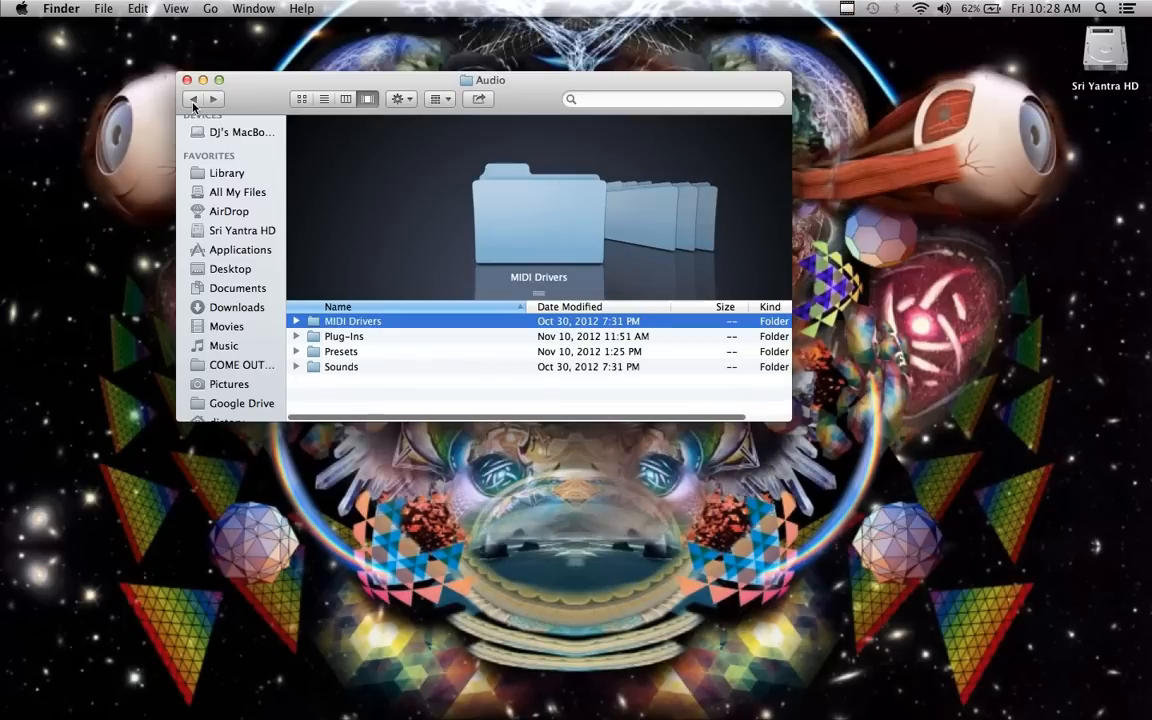
pyautogui.click(228, 172)
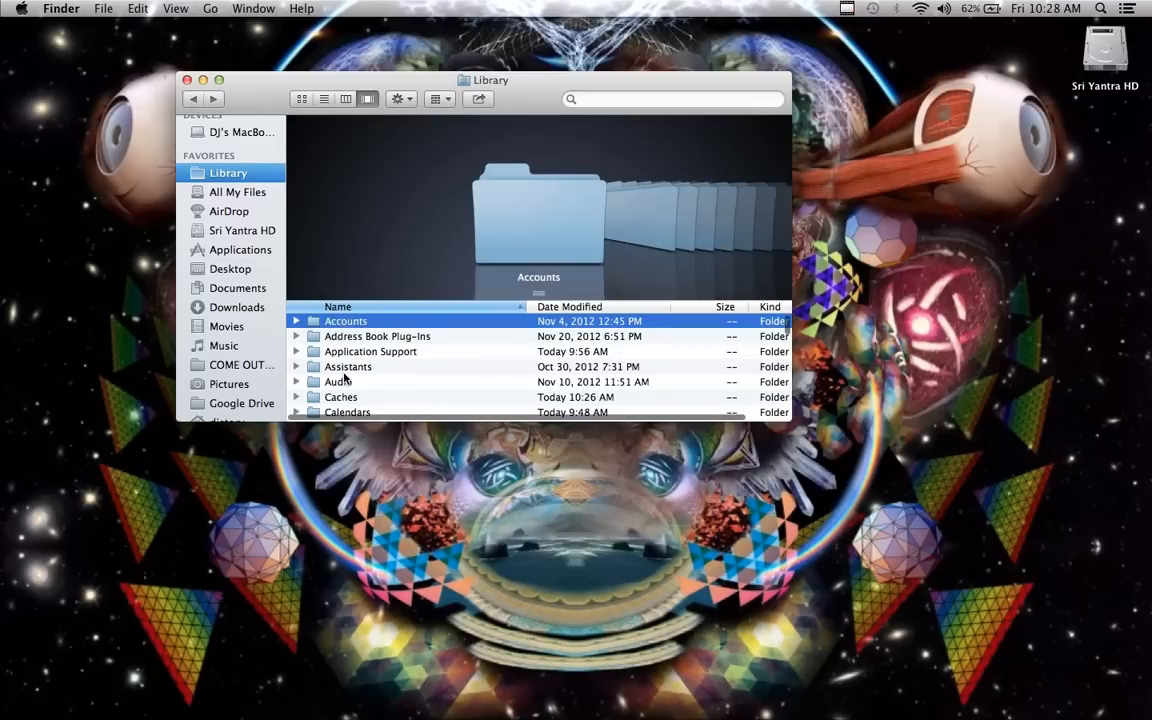
pyautogui.scroll(-3)
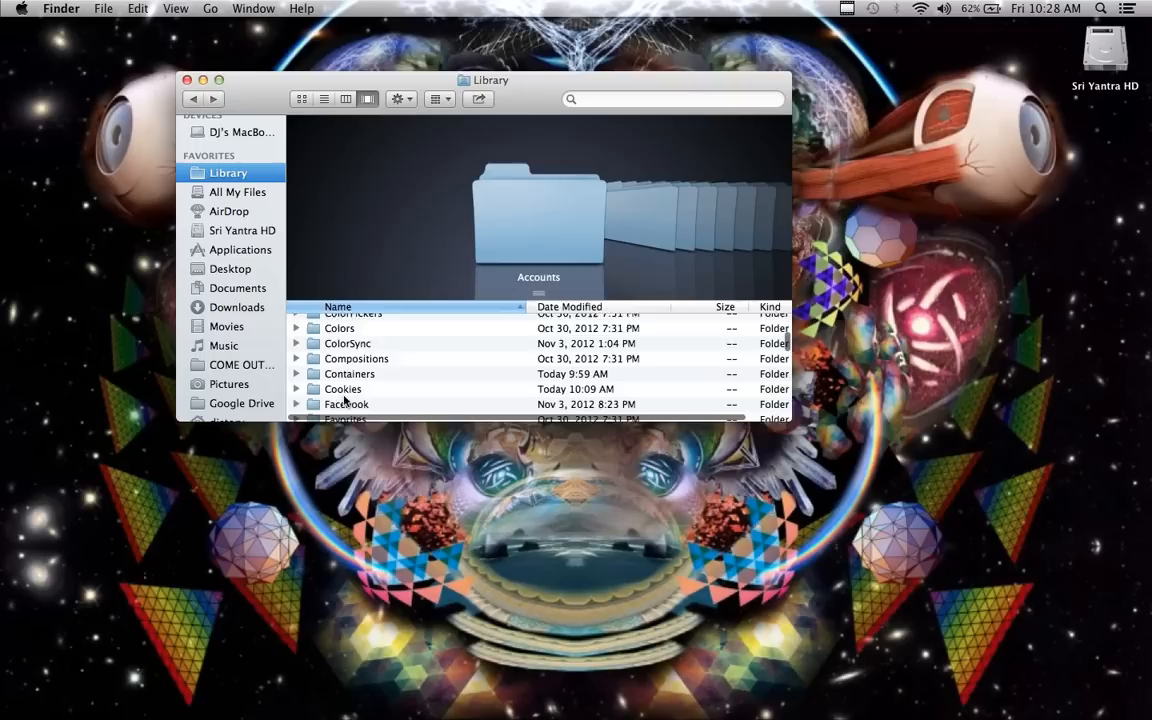
pyautogui.scroll(-3)
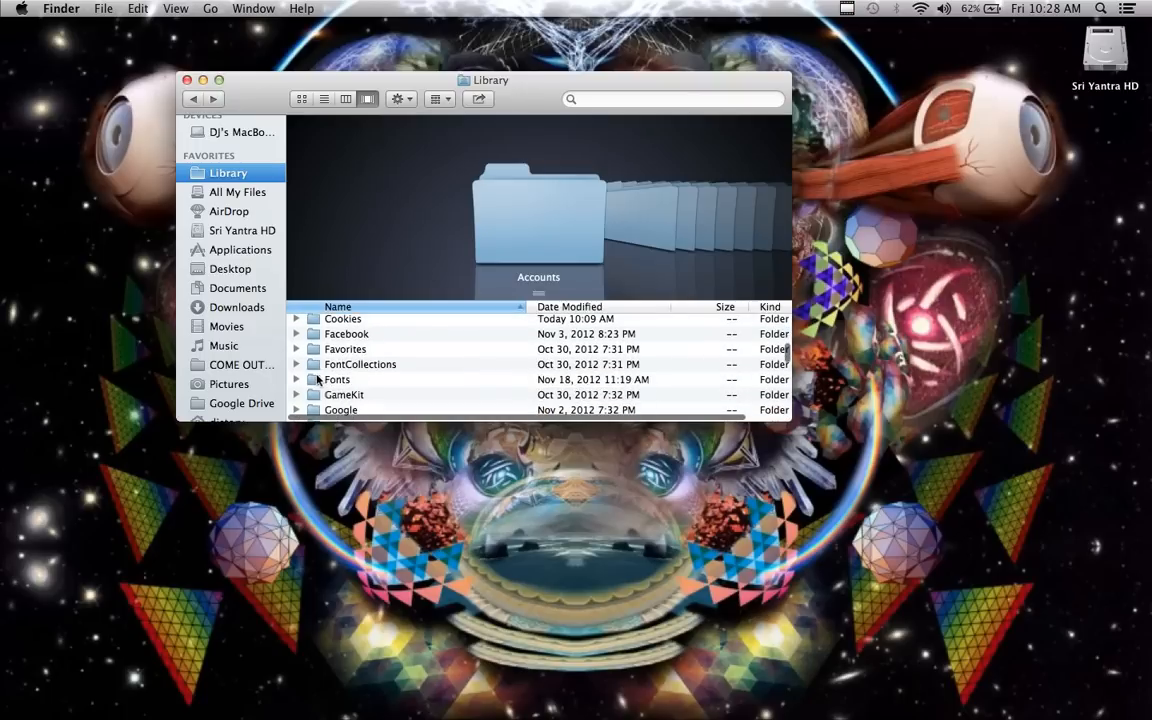
pyautogui.click(336, 380)
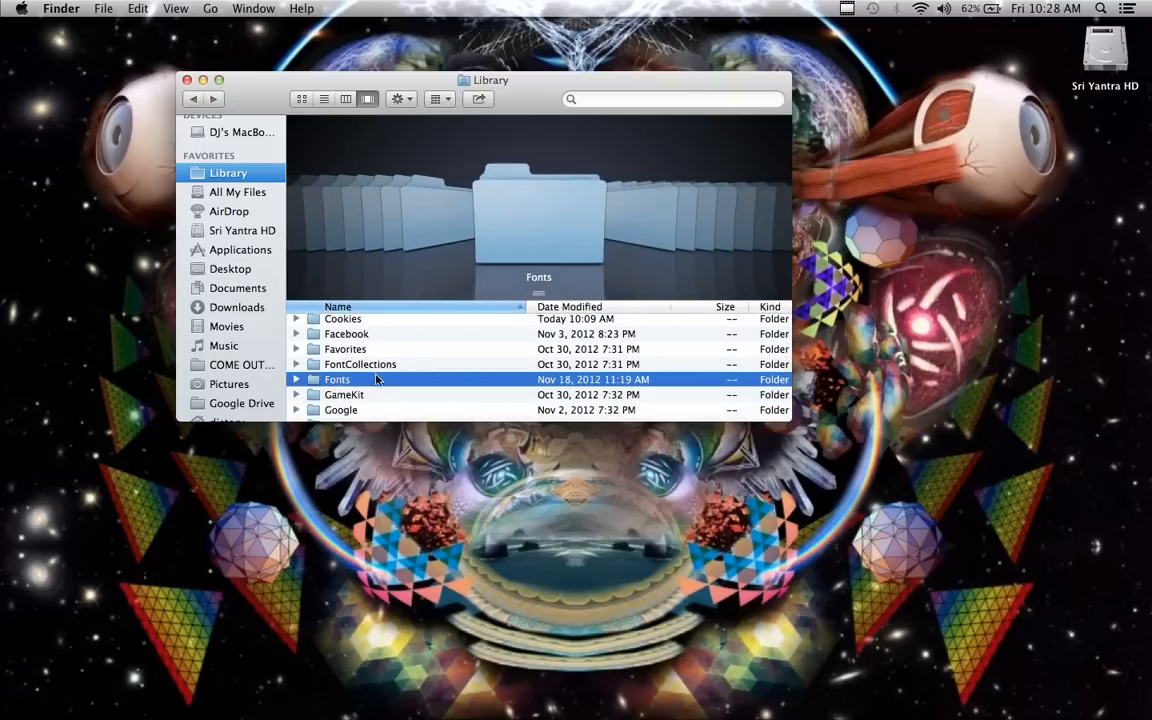
pyautogui.scroll(-3)
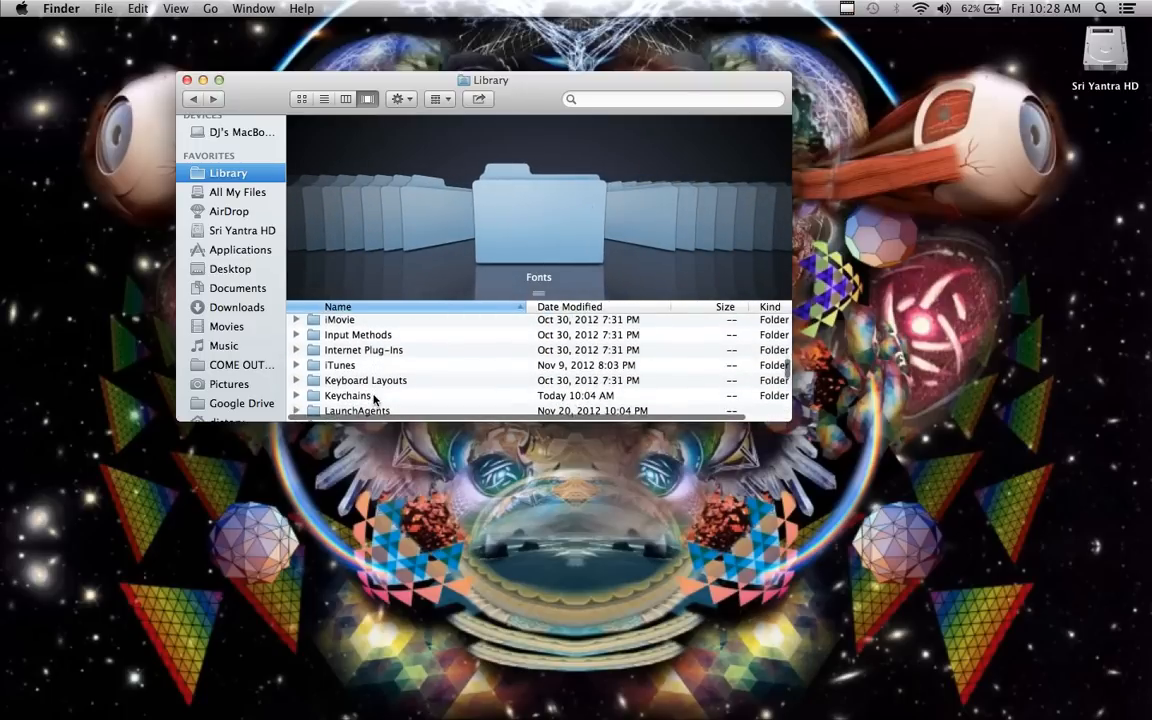
pyautogui.scroll(-3)
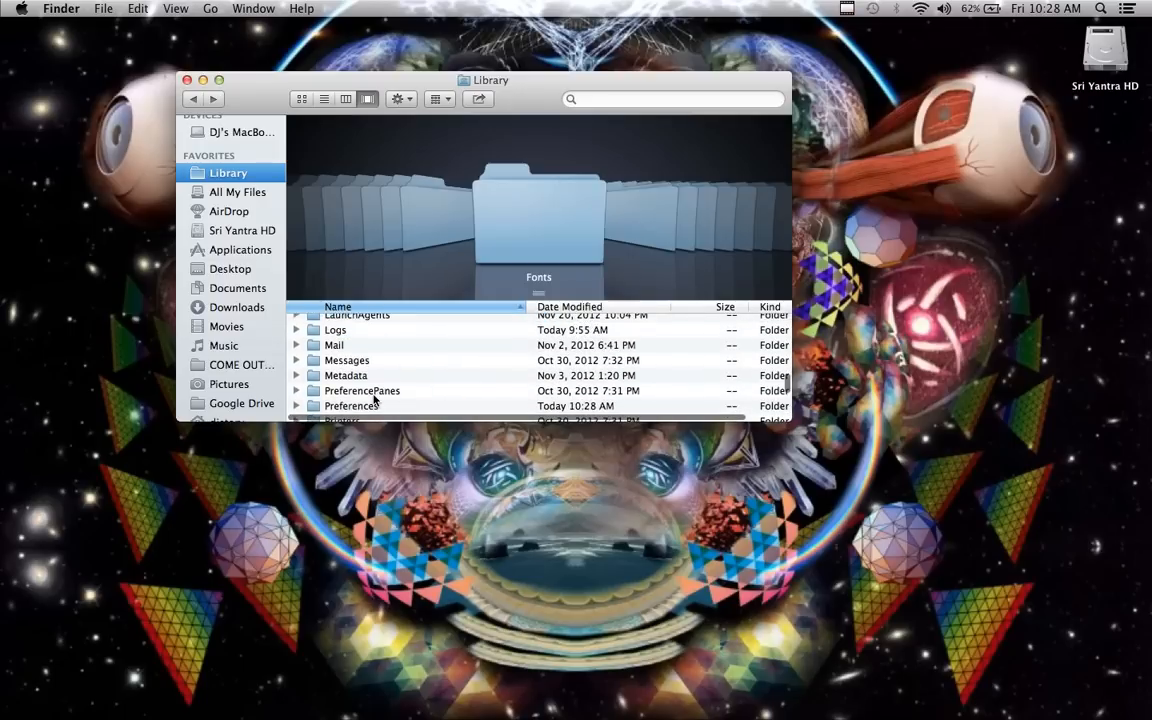
pyautogui.scroll(3)
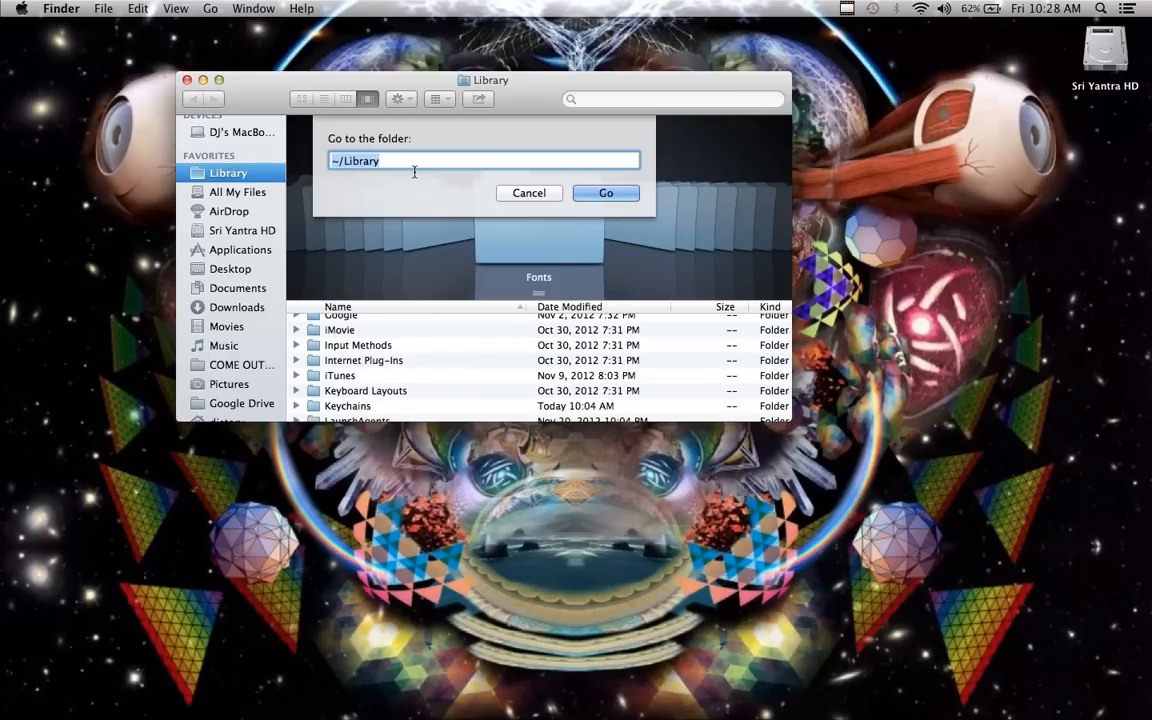
# Enter ~/Library in Go to Folder and jump to the home Library folder.
pyautogui.write('~')
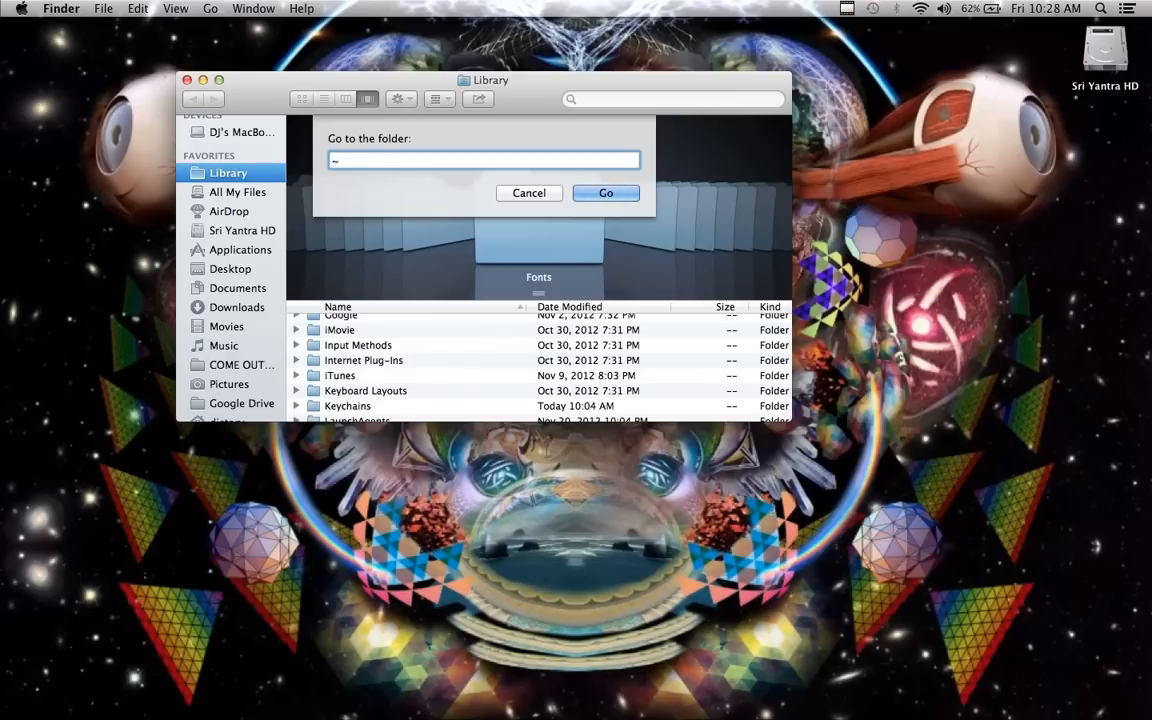
pyautogui.write('/Library')
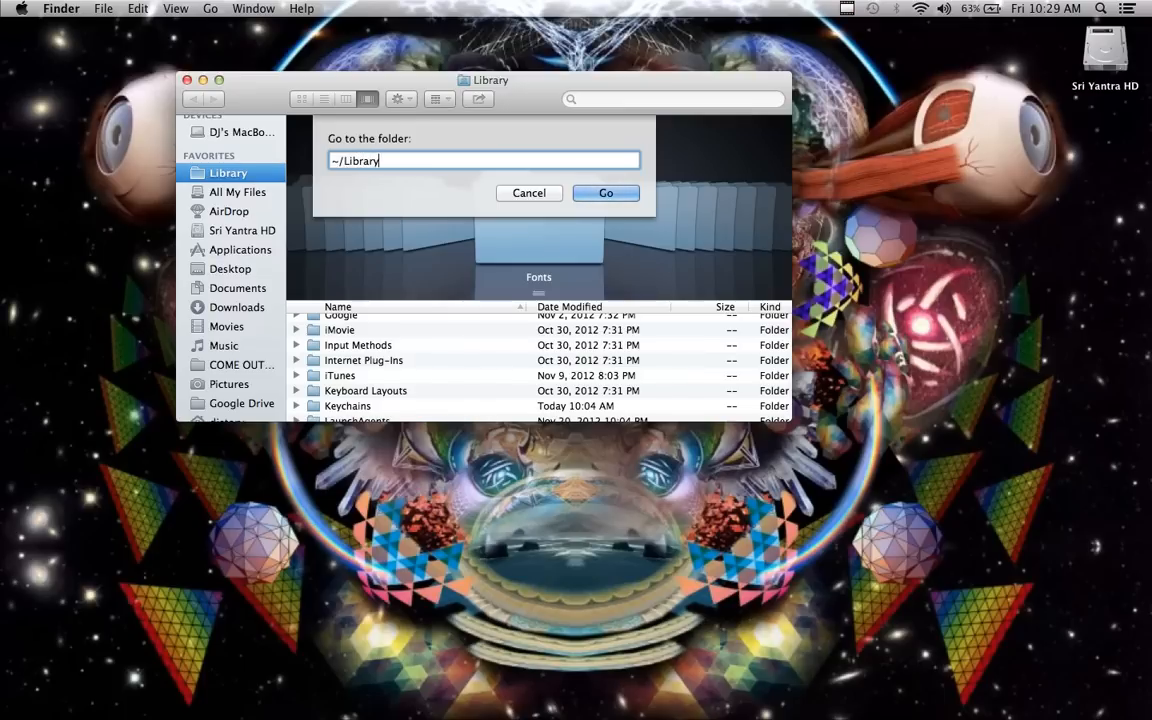
pyautogui.click(606, 192)
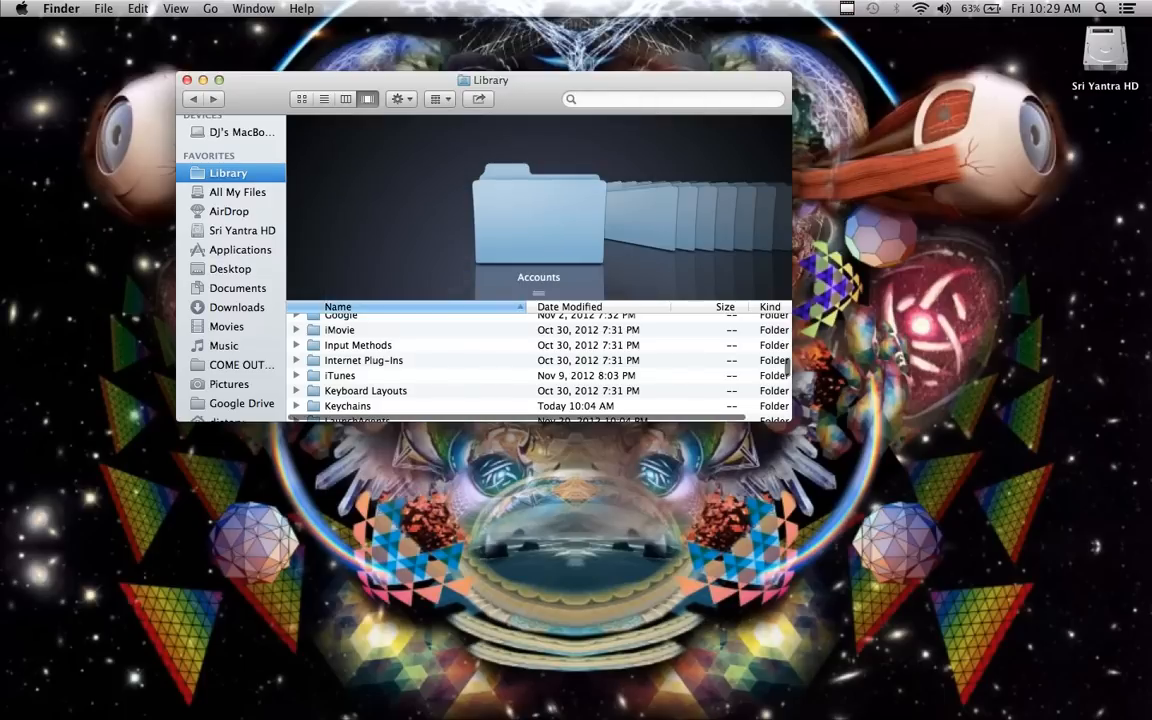